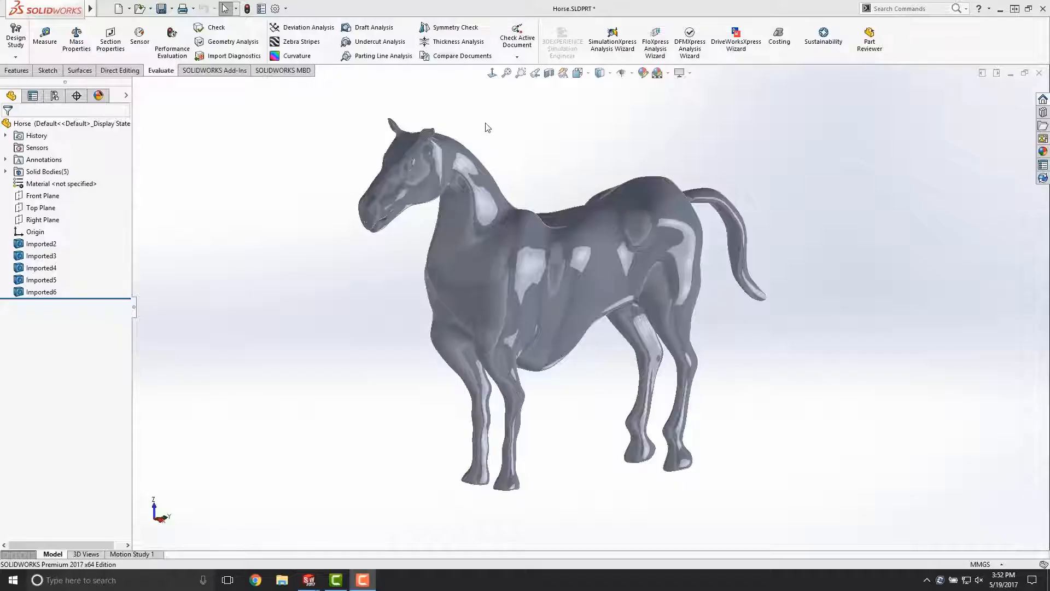
Bring up the Deformed Phone part document in place of the horse model
{"action": "left_click", "coordinate": [302, 42]}
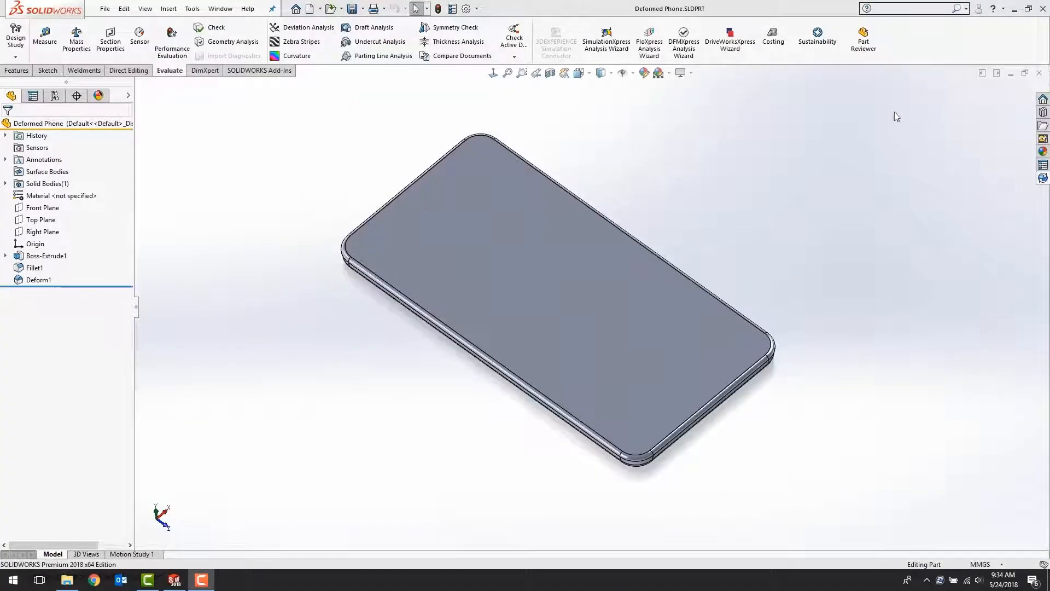
Search SOLIDWORKS Help for 'zebra stripes' to list the matching topics
{"action": "left_click", "coordinate": [866, 8]}
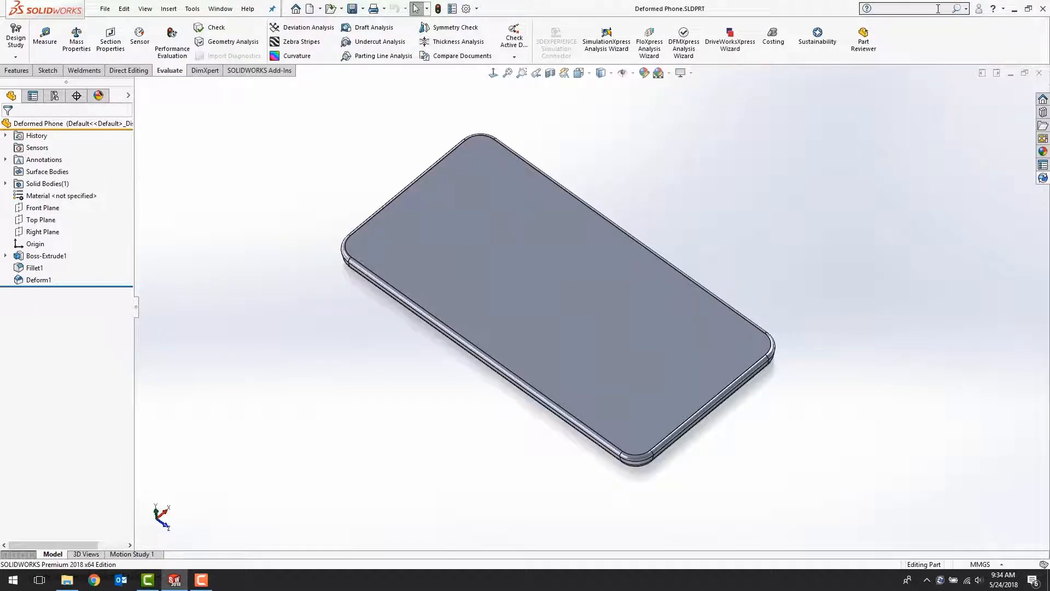
{"action": "type", "text": "zebra stripes"}
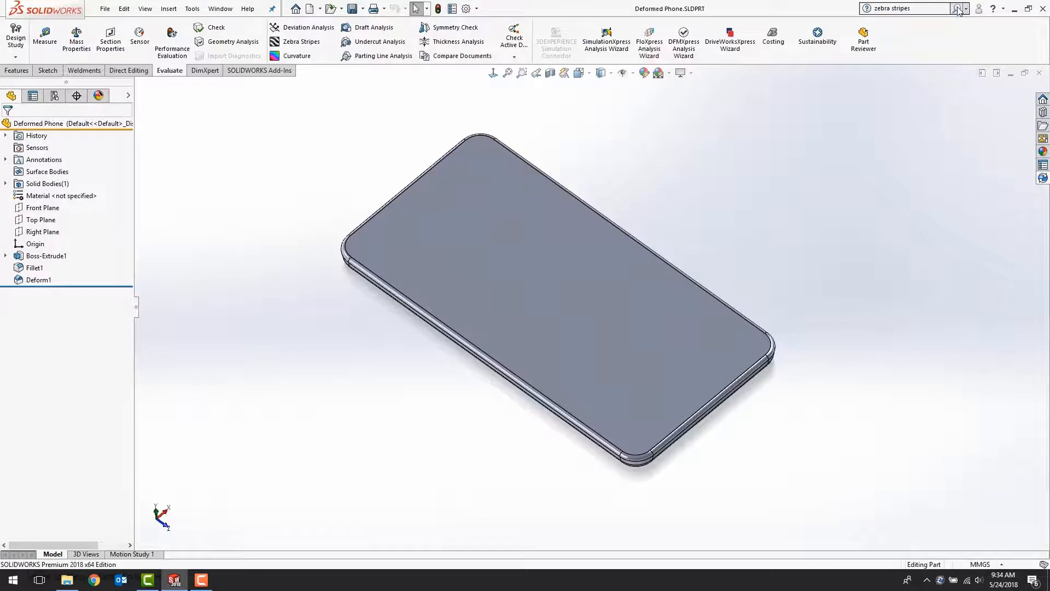
{"action": "left_click", "coordinate": [960, 9]}
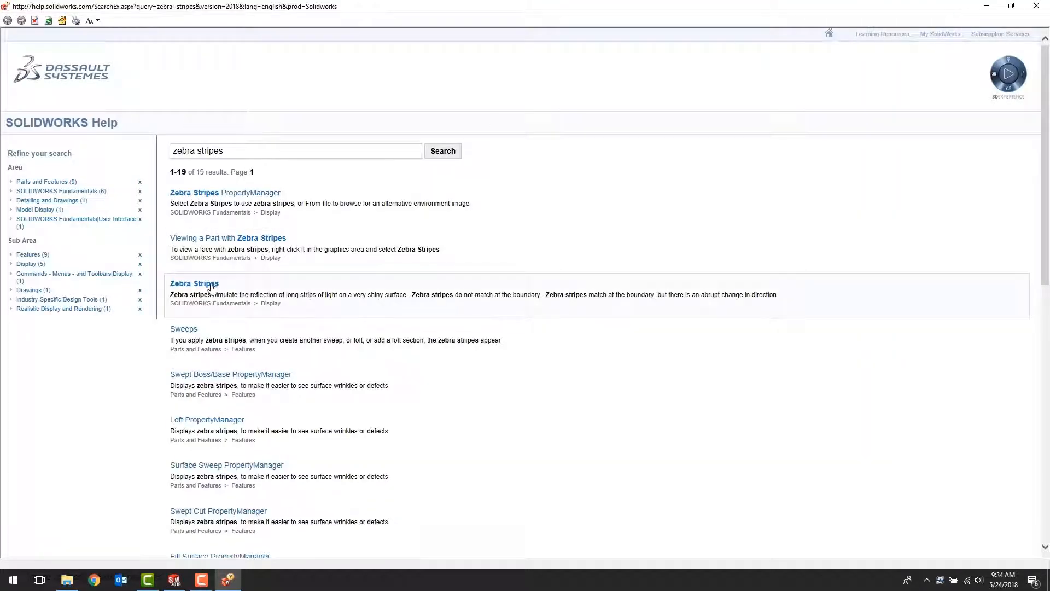
Read through the Zebra Stripes help article from the search results
{"action": "left_click", "coordinate": [195, 282]}
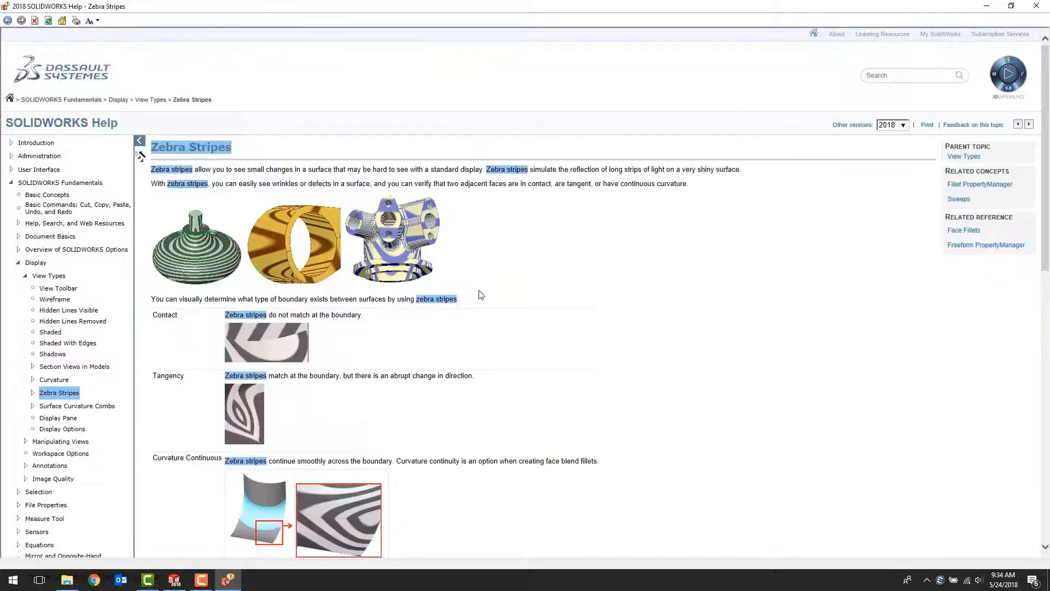
{"action": "mouse_move", "coordinate": [626, 298]}
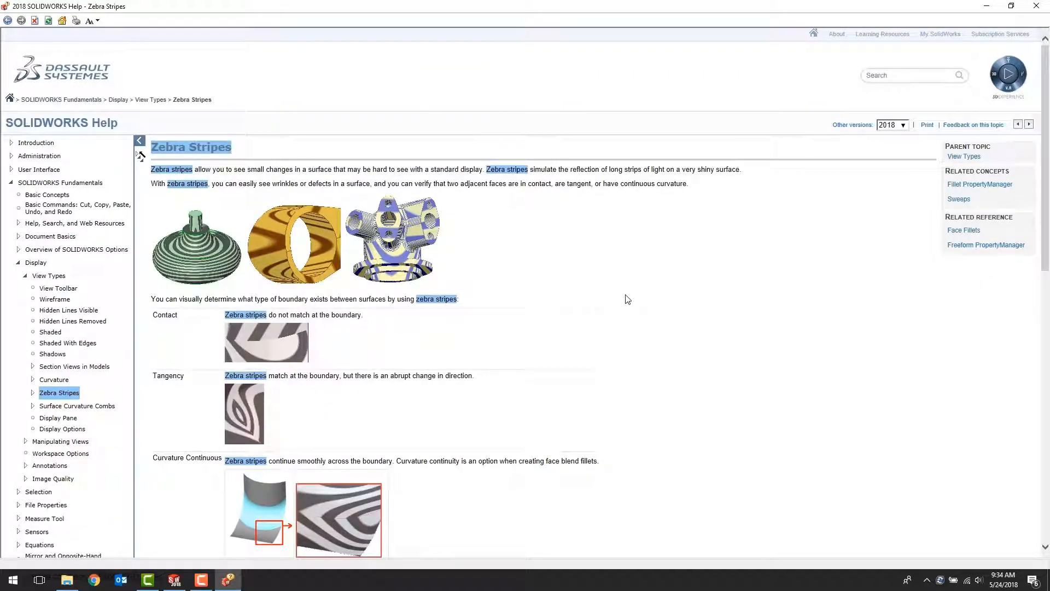
{"action": "scroll", "scroll_direction": "down", "scroll_amount": 3}
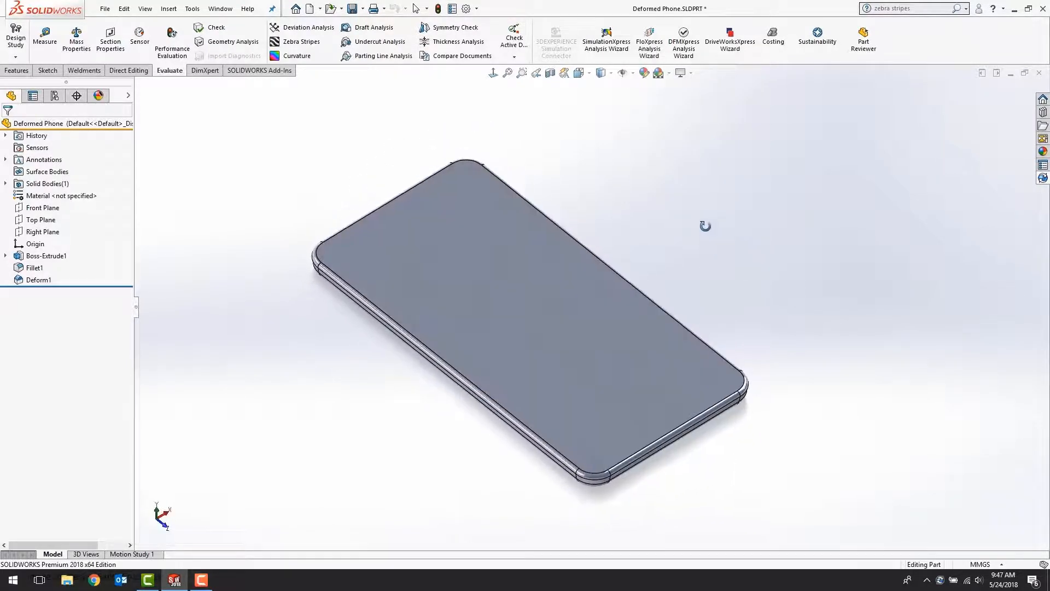
Turn on Zebra Stripes for the phone, revealing warped stripes near one corner
{"action": "left_click", "coordinate": [302, 42]}
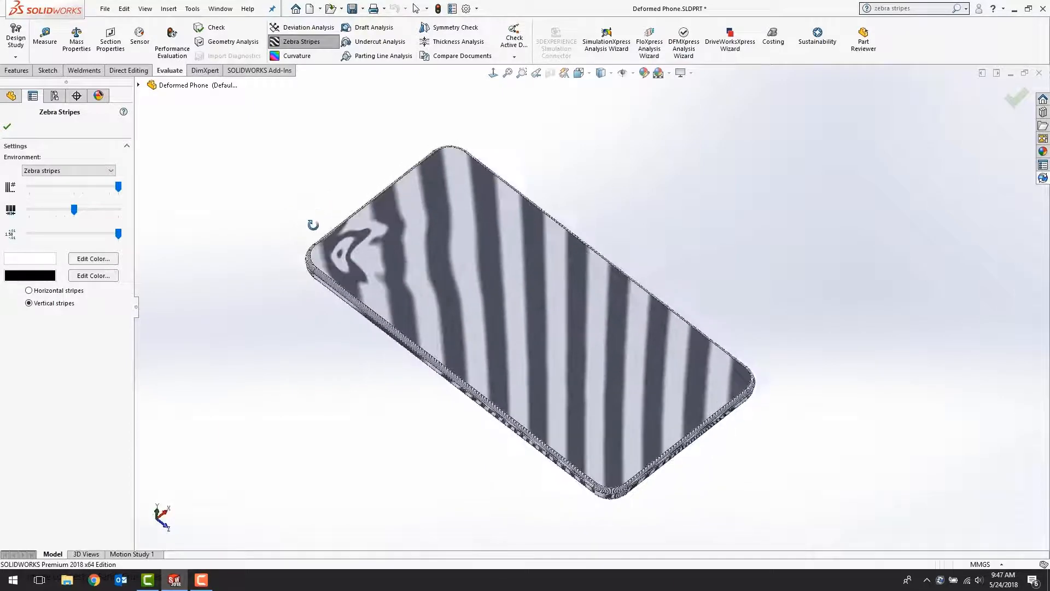
{"action": "left_click", "coordinate": [123, 111]}
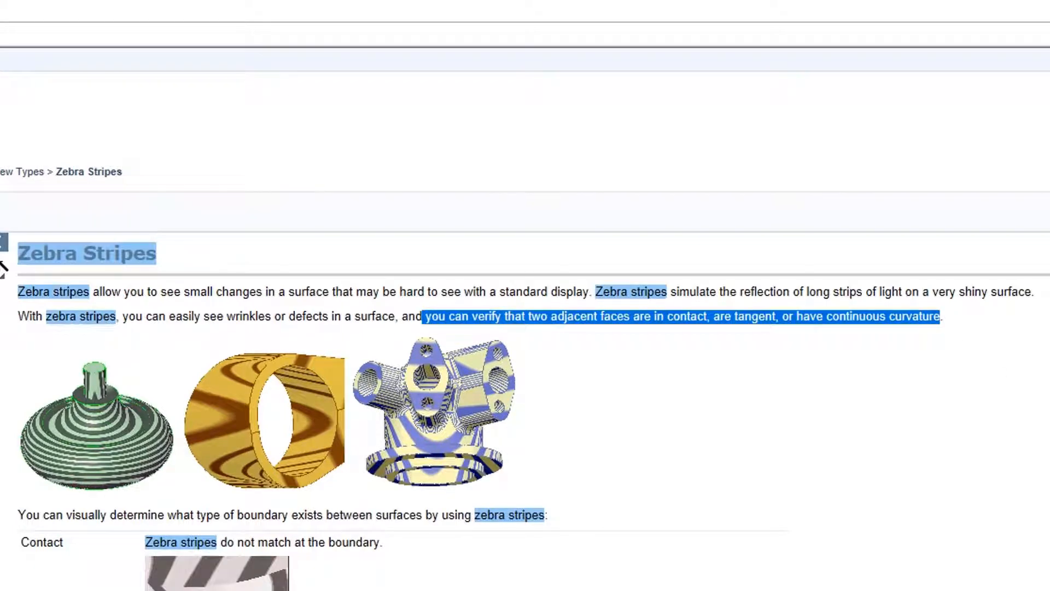
Review the help text on contact, tangency and curvature continuity in zebra stripes
{"action": "scroll", "scroll_direction": "down", "scroll_amount": 3}
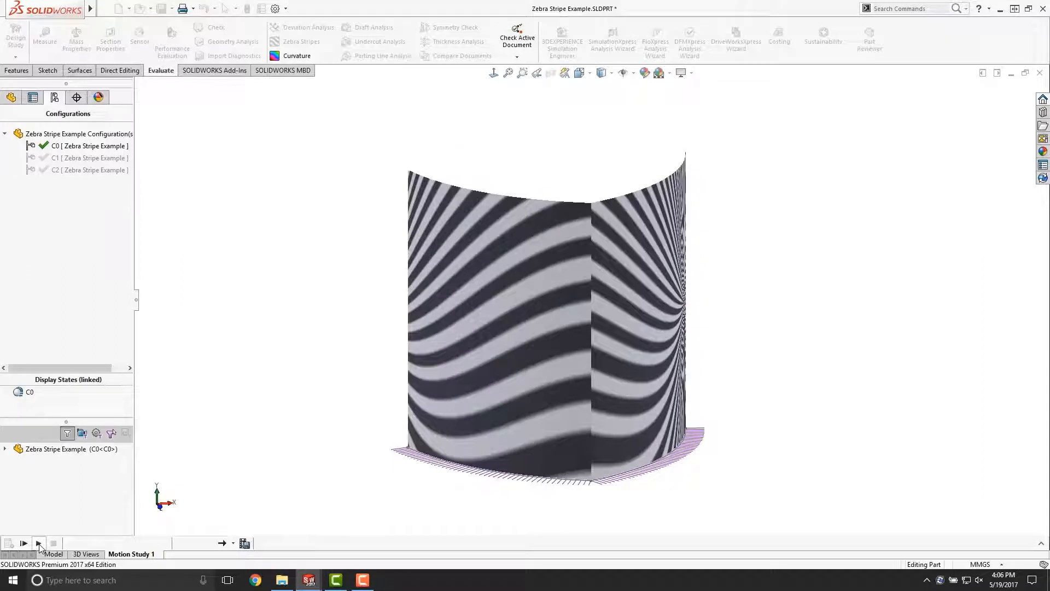
{"action": "left_click", "coordinate": [23, 544]}
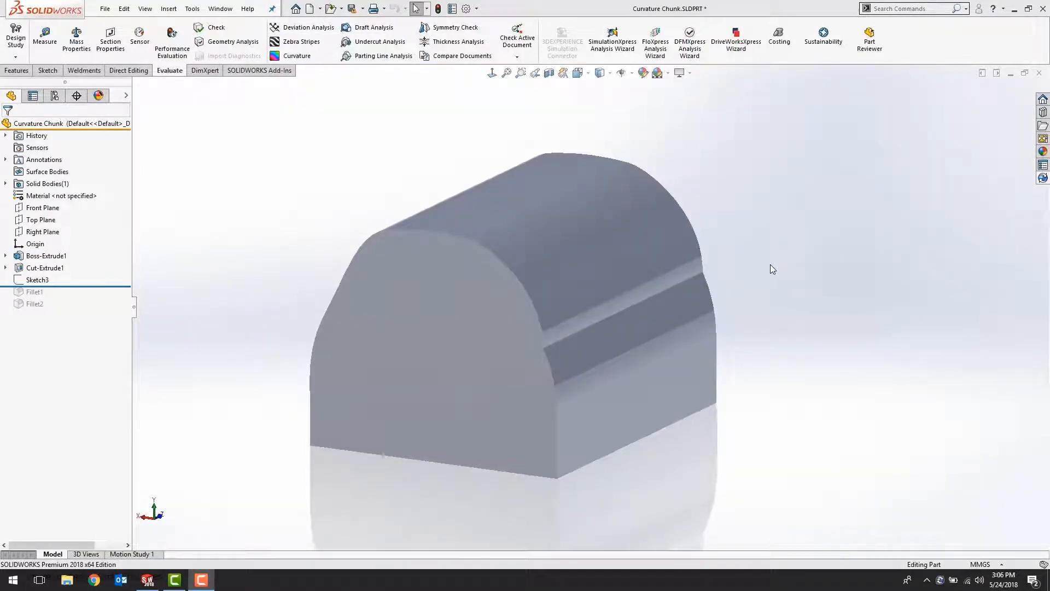
{"action": "mouse_move", "coordinate": [710, 233]}
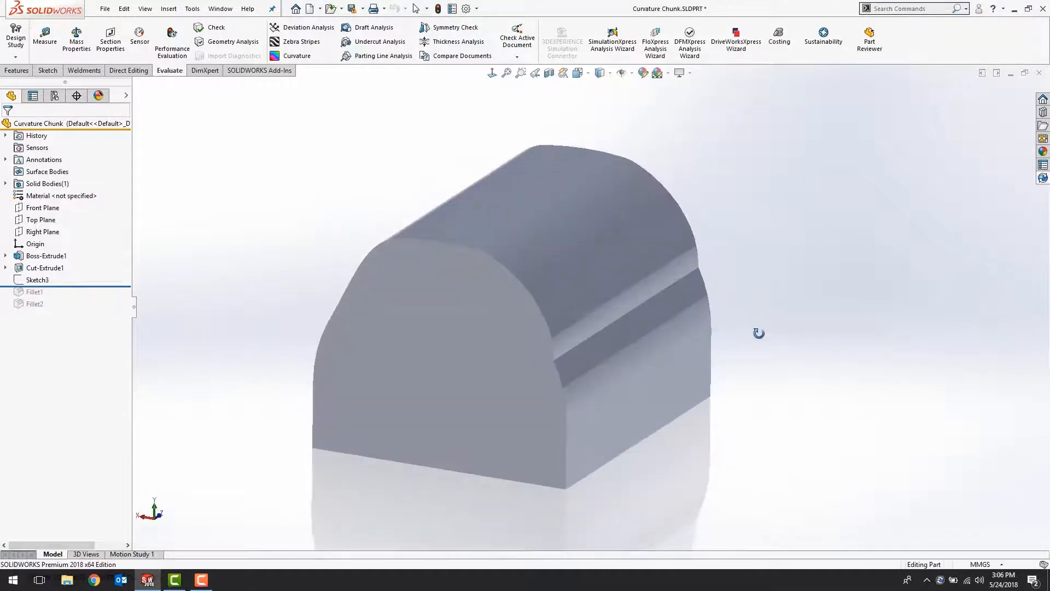
Turn on Zebra Stripes for the Curvature Chunk, bunching along its ridged top
{"action": "left_click_drag", "start_coordinate": [759, 333], "coordinate": [785, 305]}
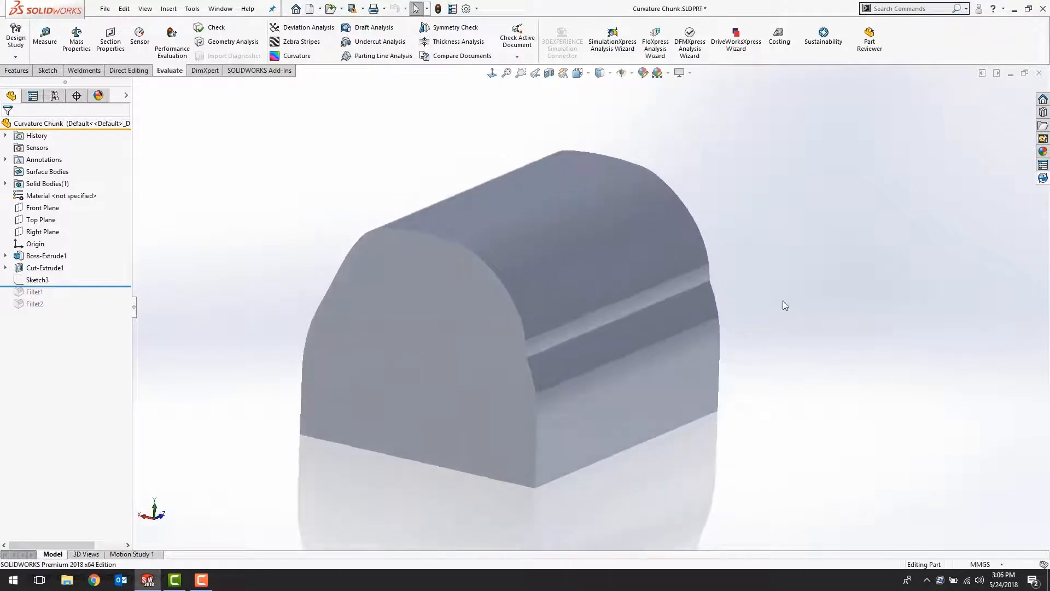
{"action": "left_click", "coordinate": [301, 41]}
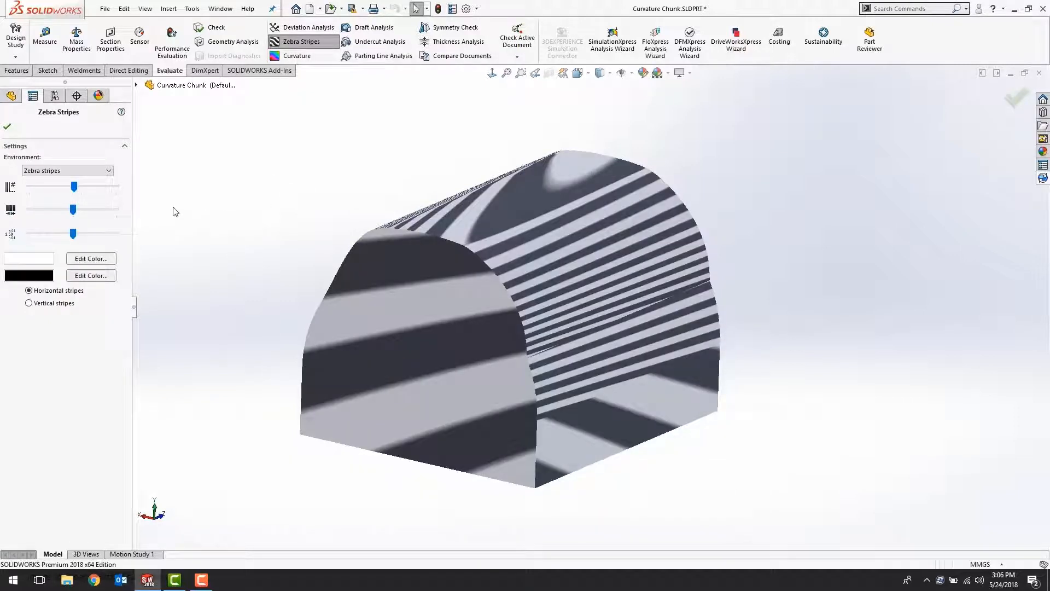
Adjust the number of zebra stripes and raise stripe accuracy to its maximum
{"action": "left_click_drag", "start_coordinate": [73, 186], "coordinate": [72, 187]}
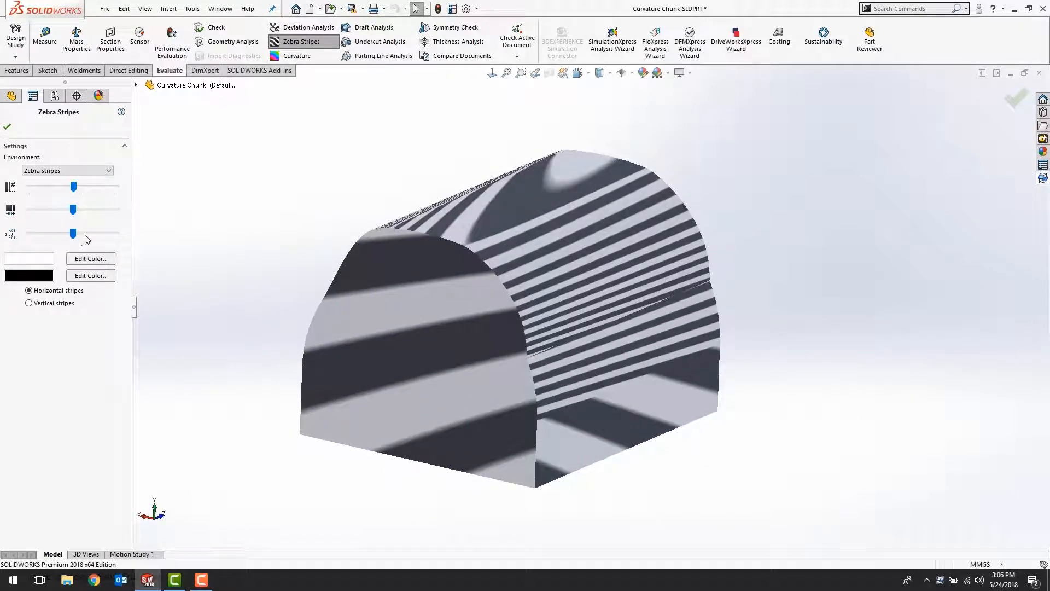
{"action": "left_click_drag", "start_coordinate": [73, 209], "coordinate": [57, 209]}
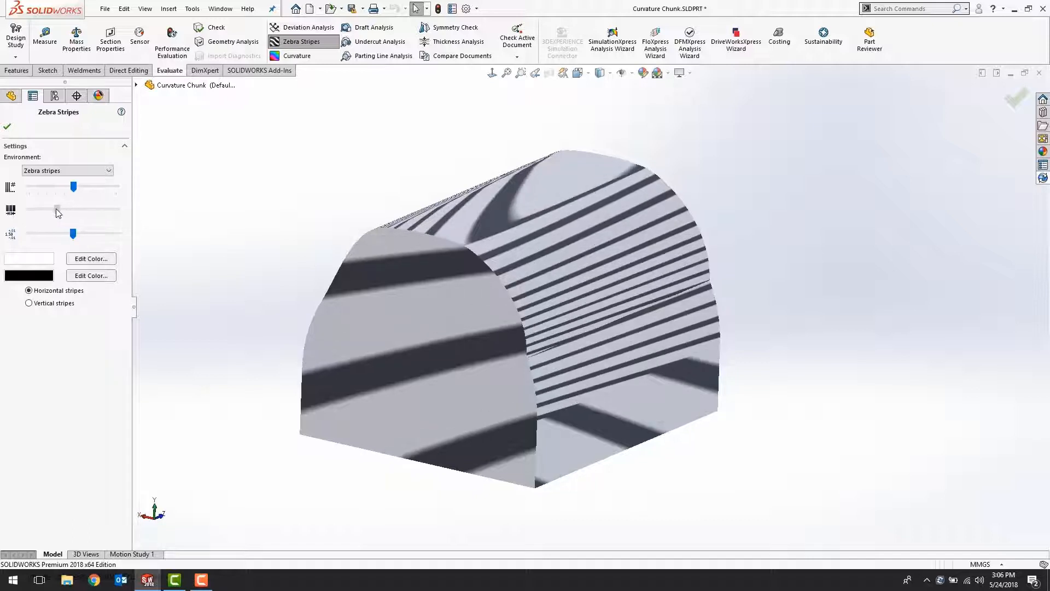
{"action": "left_click_drag", "start_coordinate": [57, 208], "coordinate": [88, 209]}
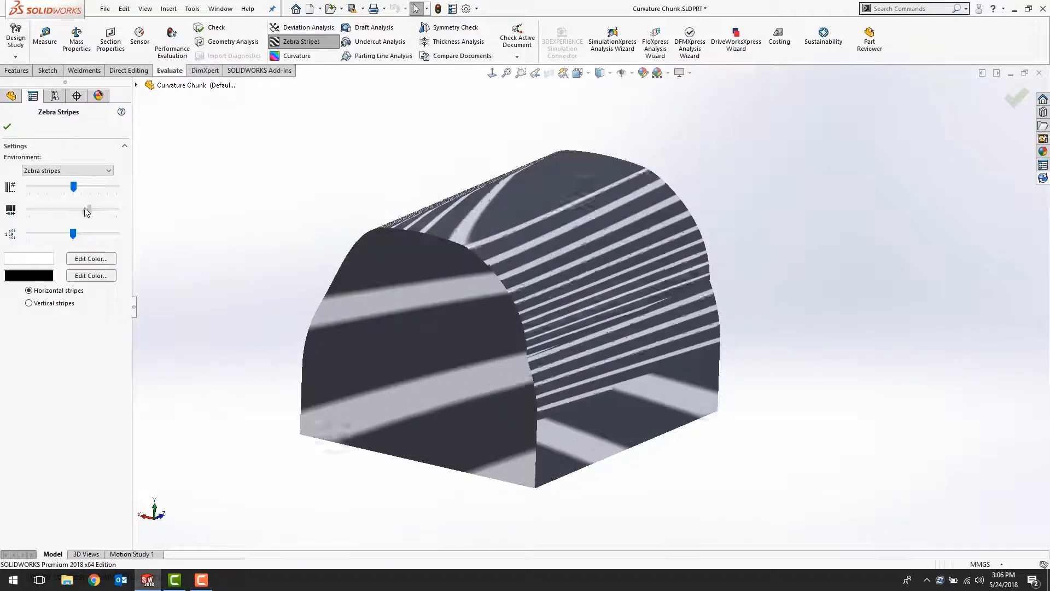
{"action": "left_click_drag", "start_coordinate": [87, 210], "coordinate": [72, 210]}
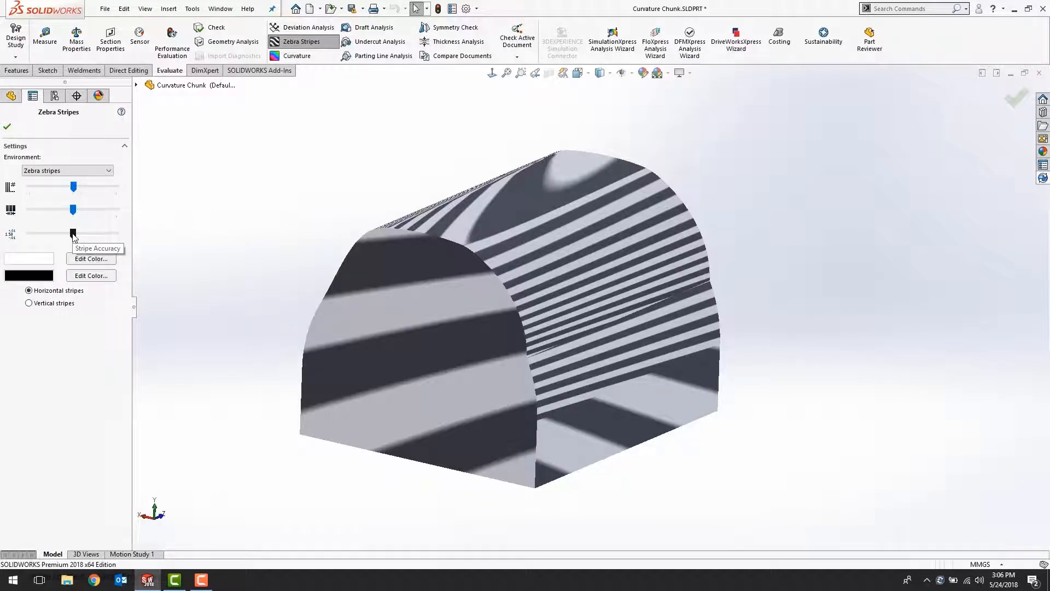
{"action": "left_click_drag", "start_coordinate": [72, 233], "coordinate": [116, 233]}
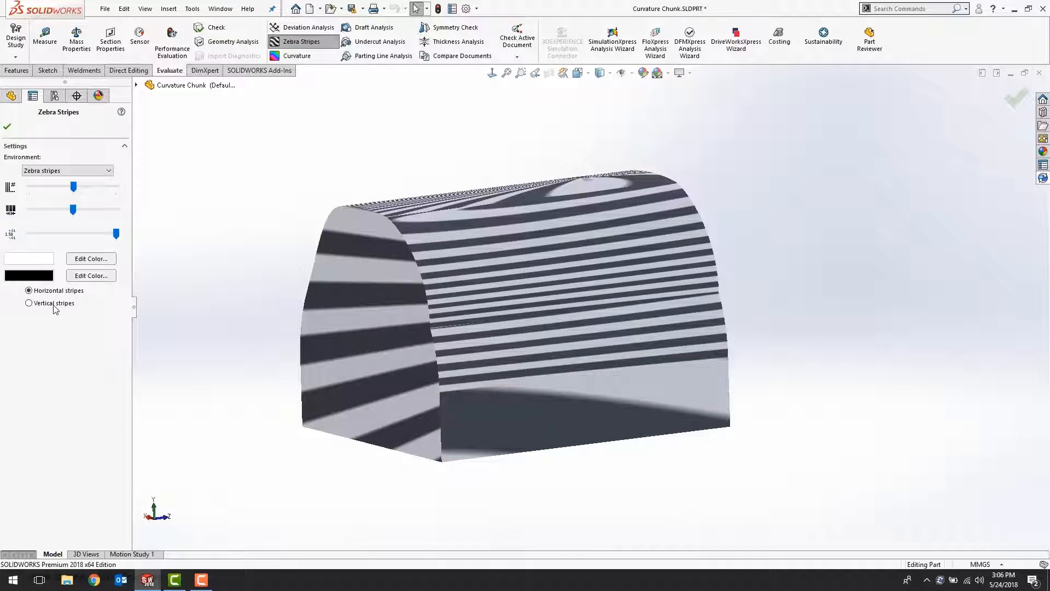
Switch the zebra stripes to vertical and inspect where the curved faces meet
{"action": "left_click", "coordinate": [28, 303]}
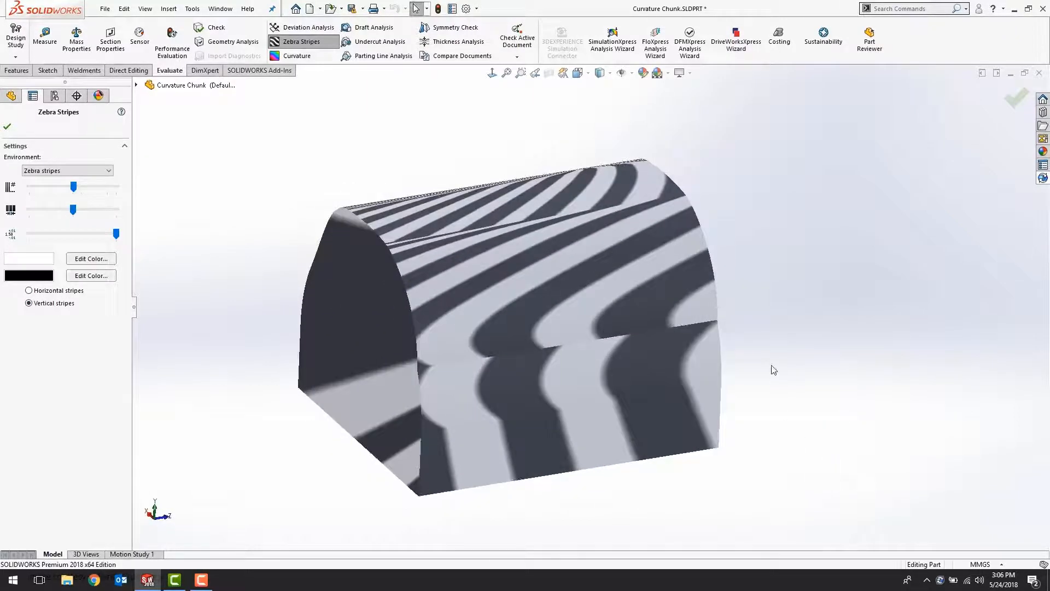
{"action": "left_click", "coordinate": [633, 275]}
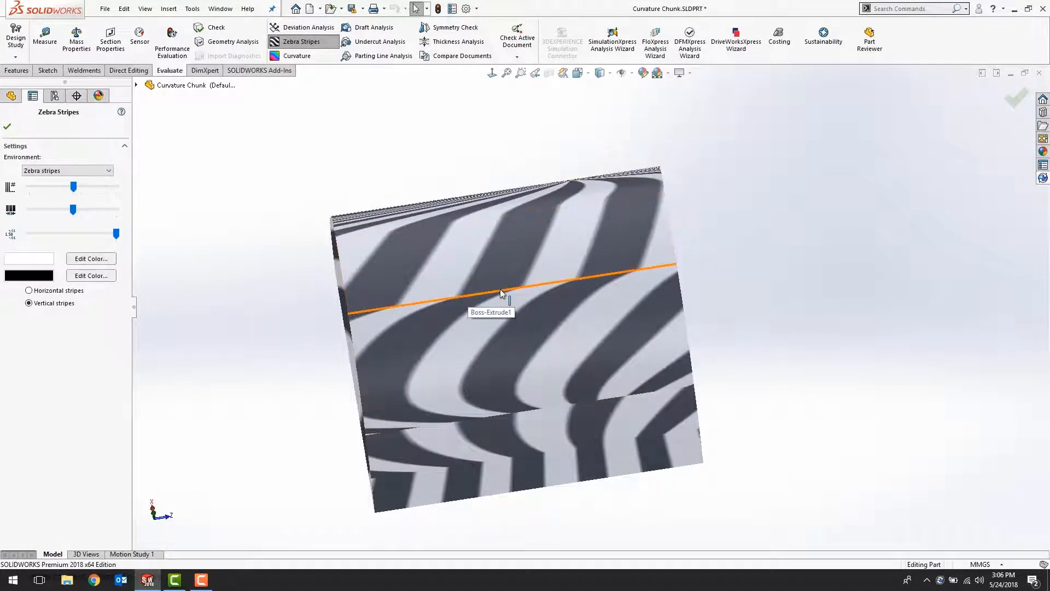
{"action": "mouse_move", "coordinate": [797, 240]}
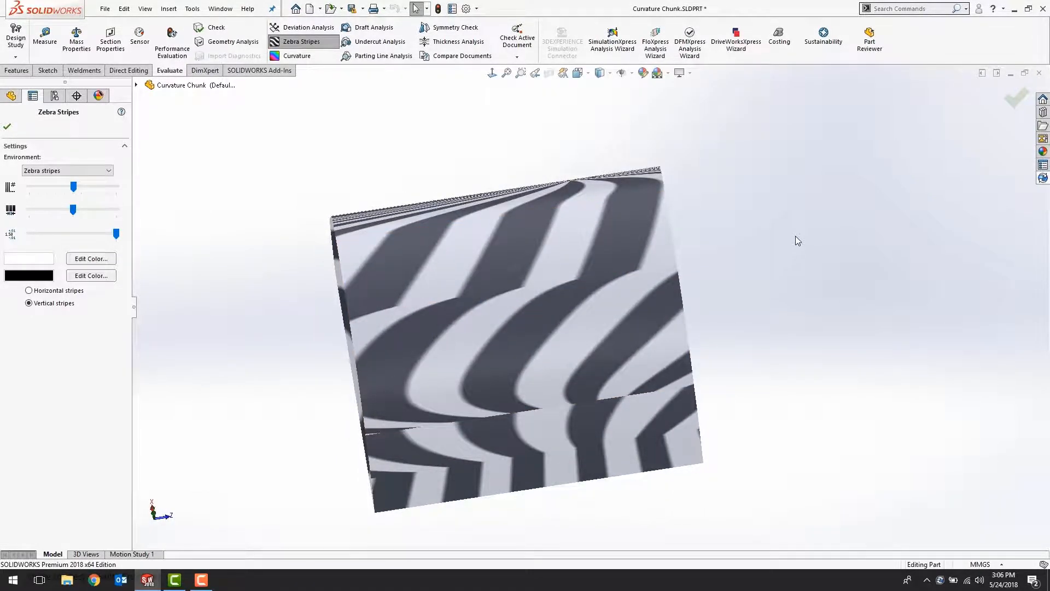
{"action": "left_click_drag", "start_coordinate": [798, 241], "coordinate": [771, 321]}
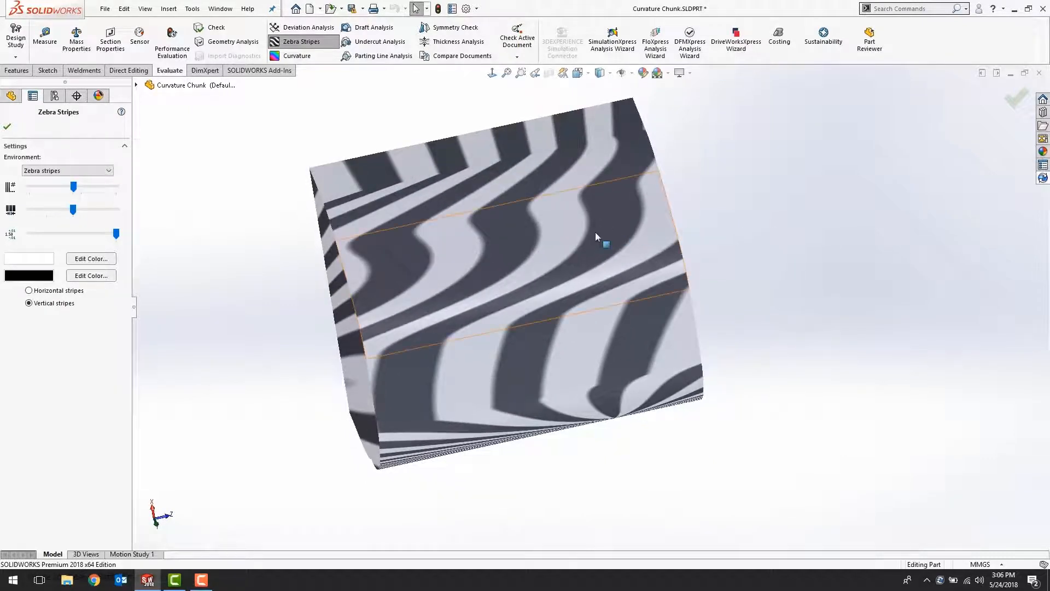
{"action": "mouse_move", "coordinate": [603, 241]}
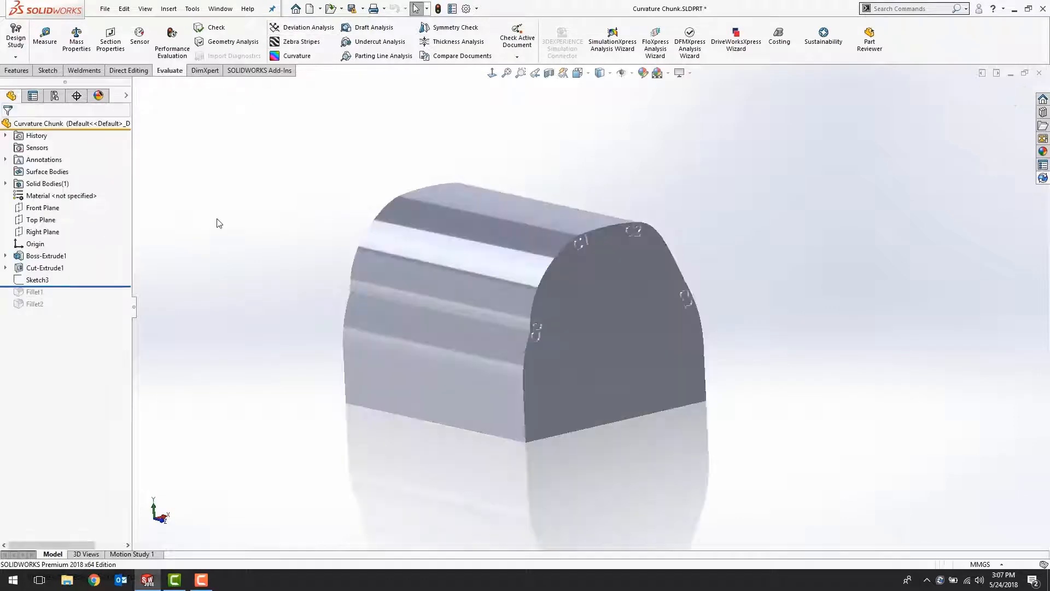
Roll the model forward past Fillet2 so both fillets are active again
{"action": "left_click", "coordinate": [297, 56]}
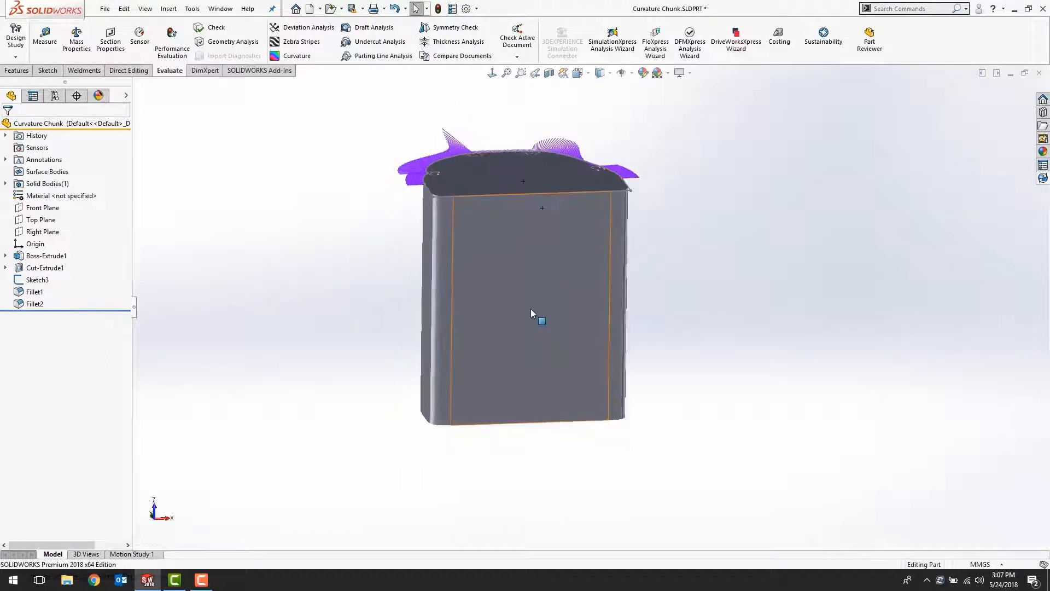
Show horizontal zebra stripes on the filleted part and view Fillet1's rounded corner
{"action": "left_click", "coordinate": [302, 41]}
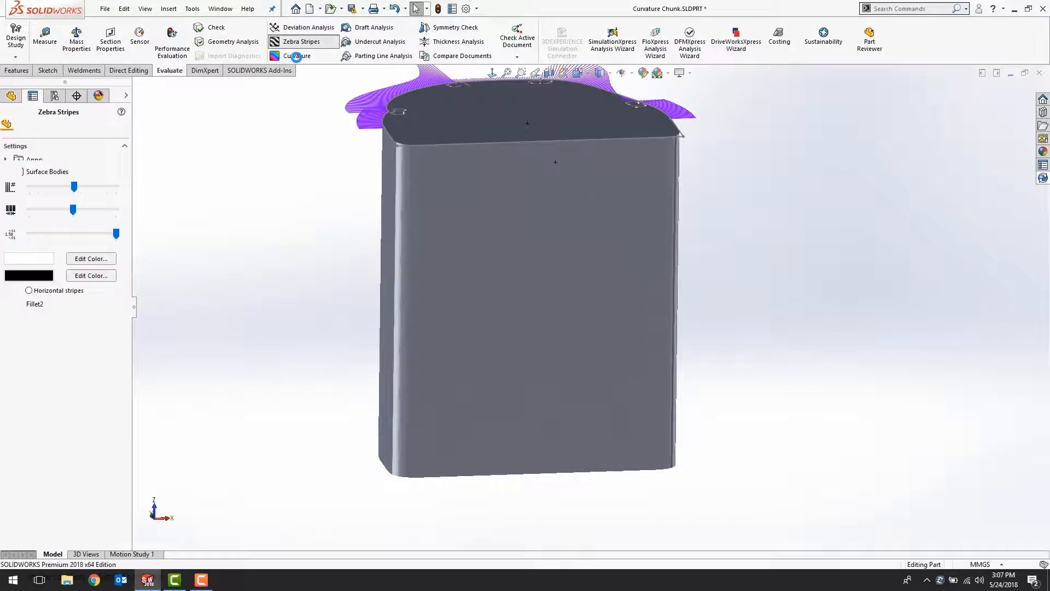
{"action": "left_click", "coordinate": [29, 303]}
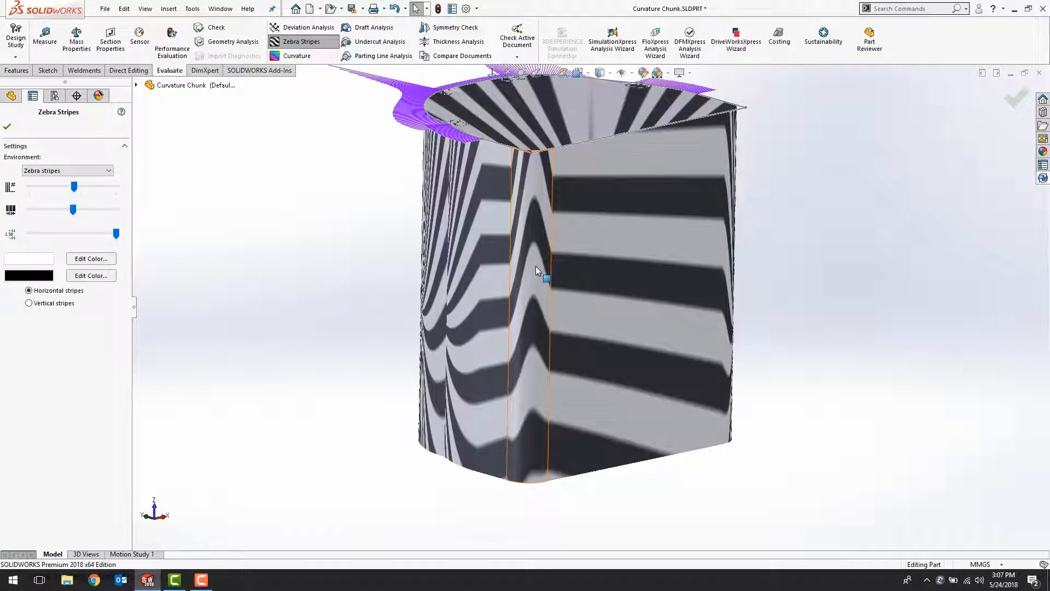
{"action": "left_click_drag", "start_coordinate": [536, 270], "coordinate": [702, 320]}
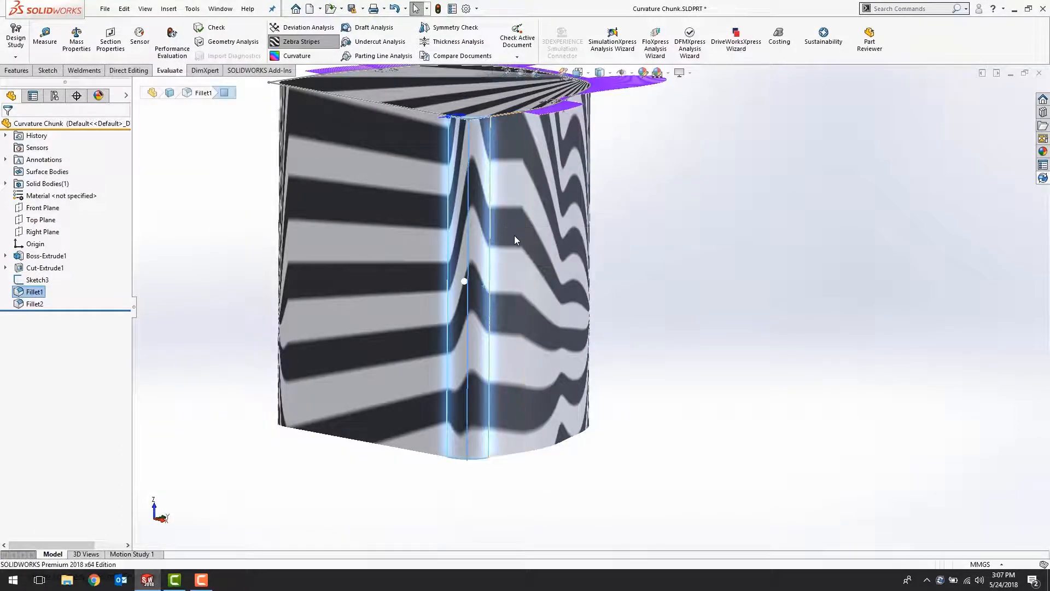
Switch the fillet profile from Curvature Continuous to Conic Rho 0.5 and inspect the zebra stripes from the end
{"action": "double_click", "coordinate": [34, 291]}
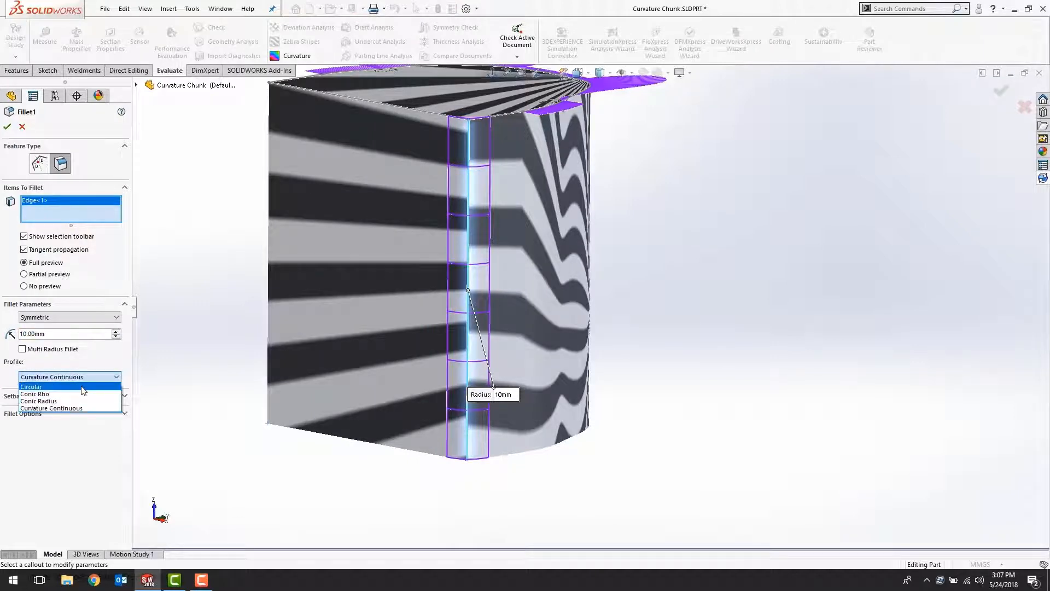
{"action": "left_click", "coordinate": [31, 386]}
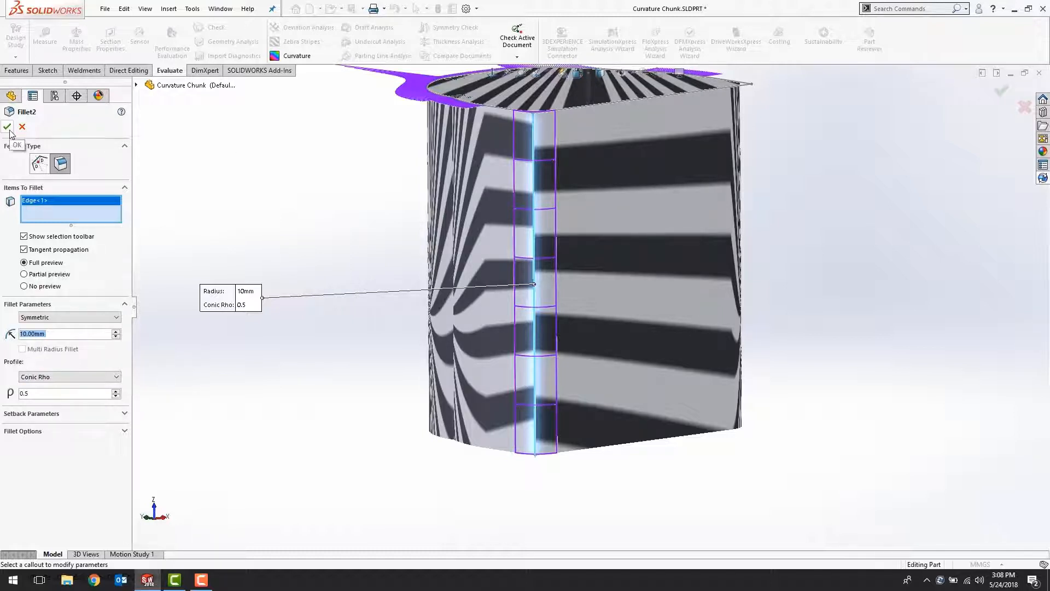
{"action": "left_click", "coordinate": [10, 127]}
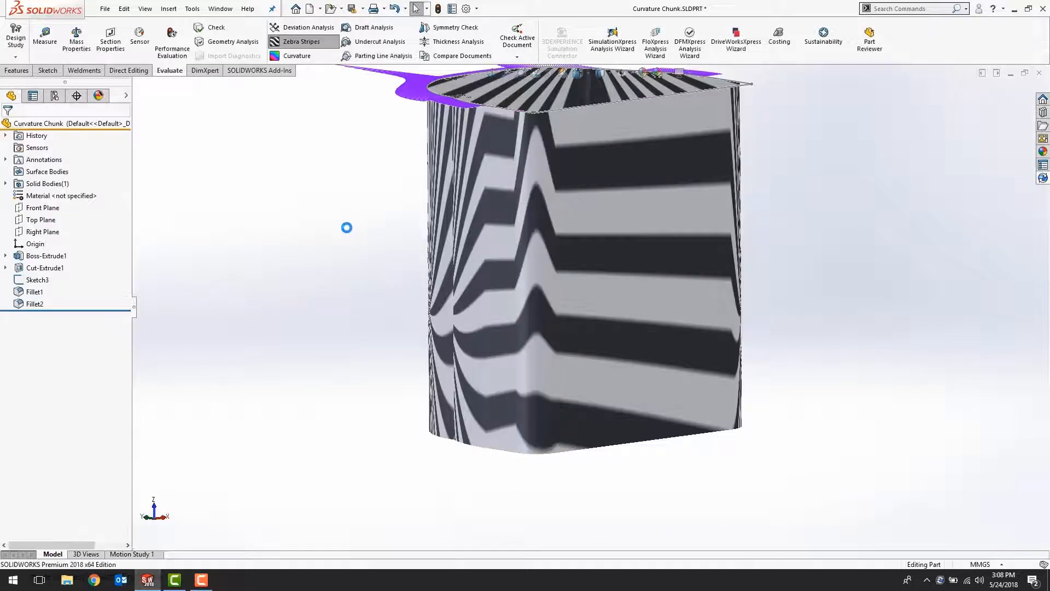
{"action": "left_click_drag", "start_coordinate": [583, 268], "coordinate": [569, 439]}
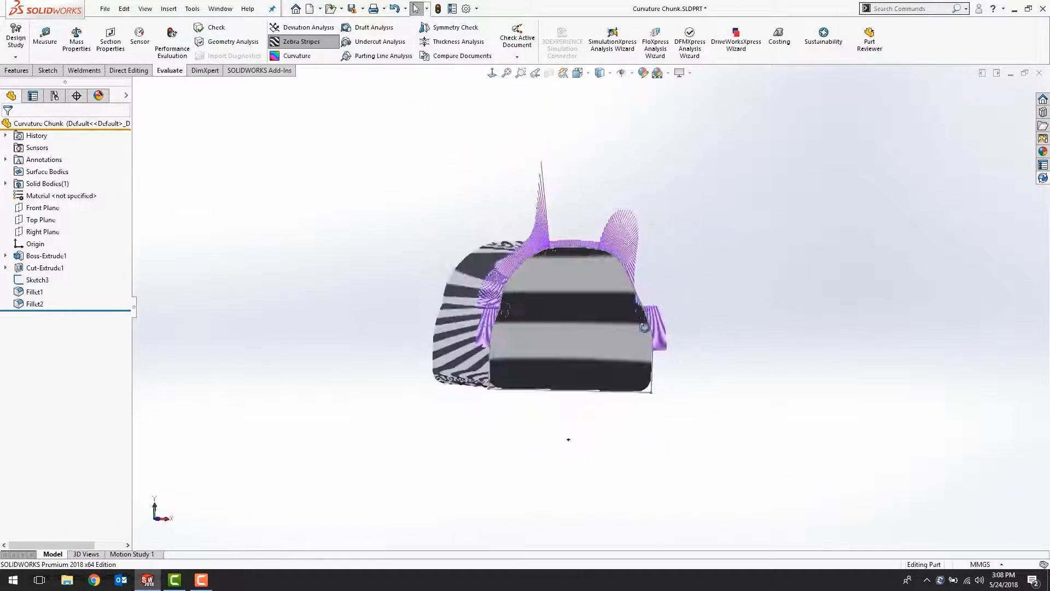